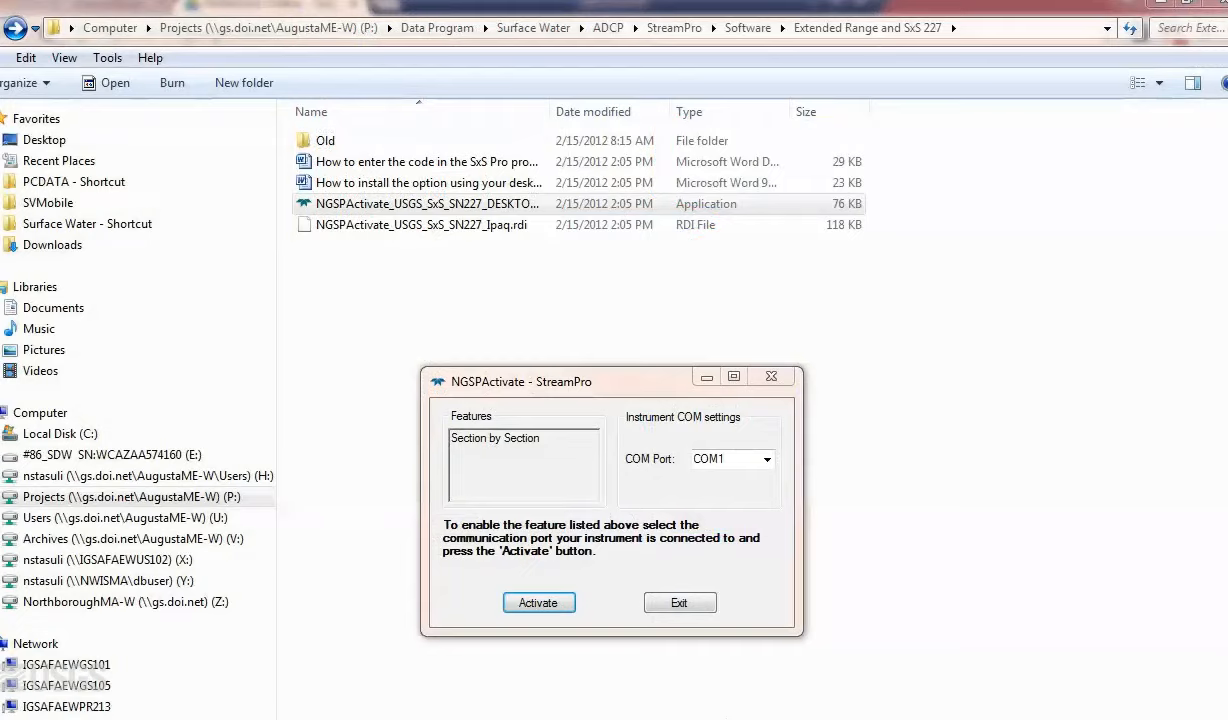
# - Set the StreamPro port to COM28 and activate the Section by Section feature
pyautogui.click(424, 204)
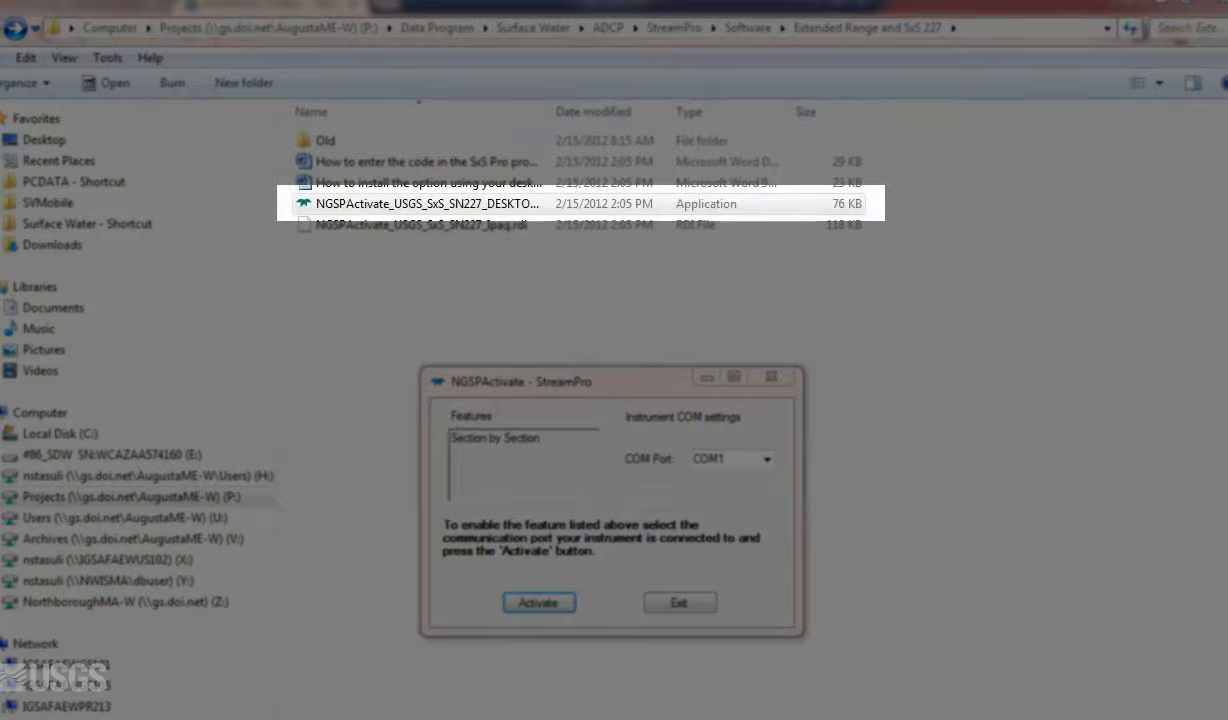
pyautogui.click(538, 602)
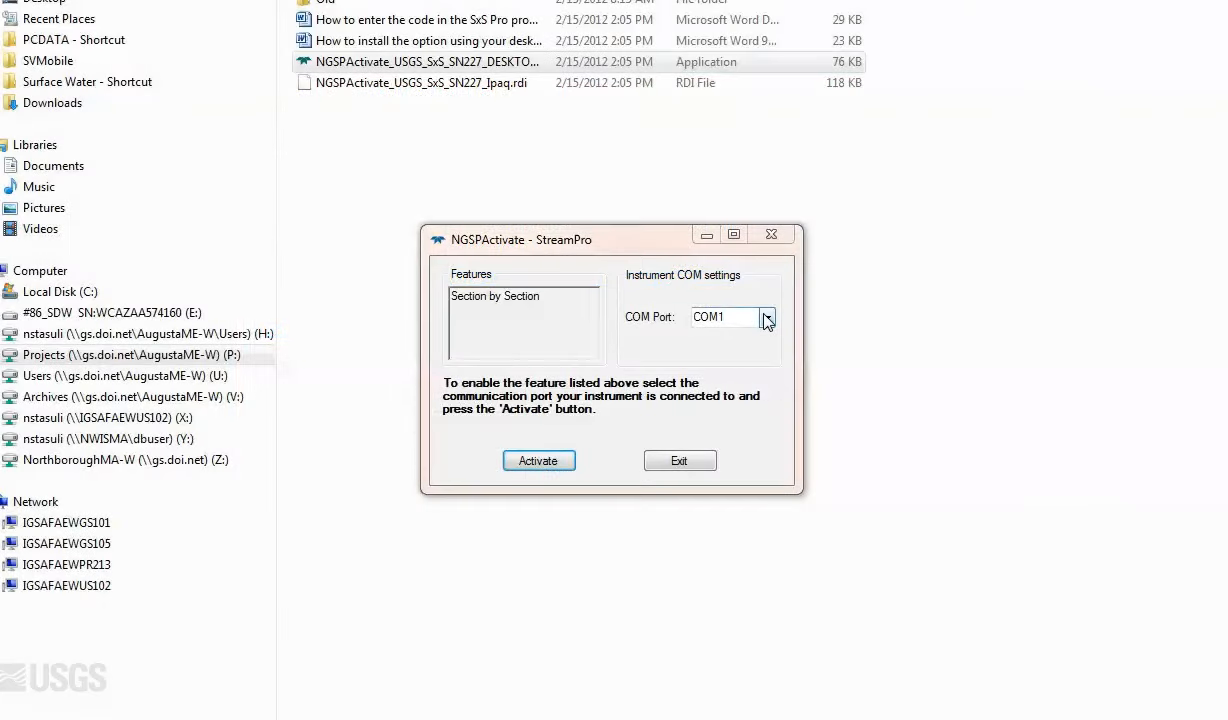
pyautogui.click(766, 316)
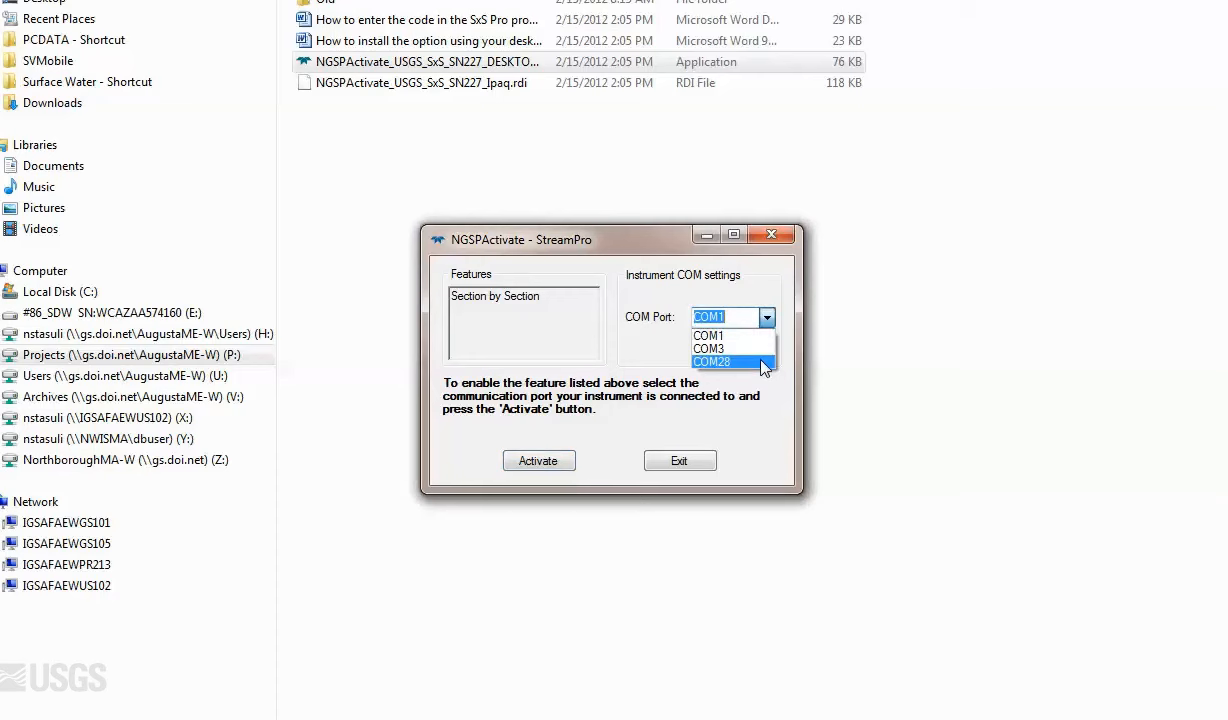
pyautogui.click(720, 360)
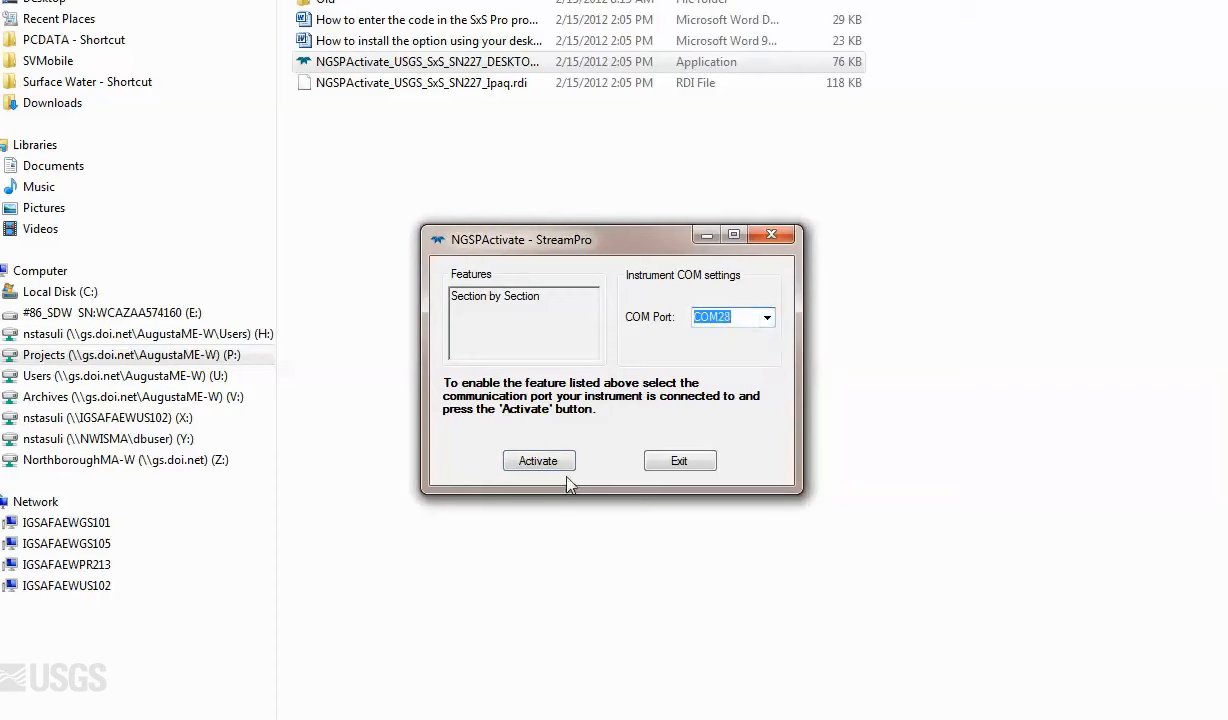
pyautogui.click(540, 460)
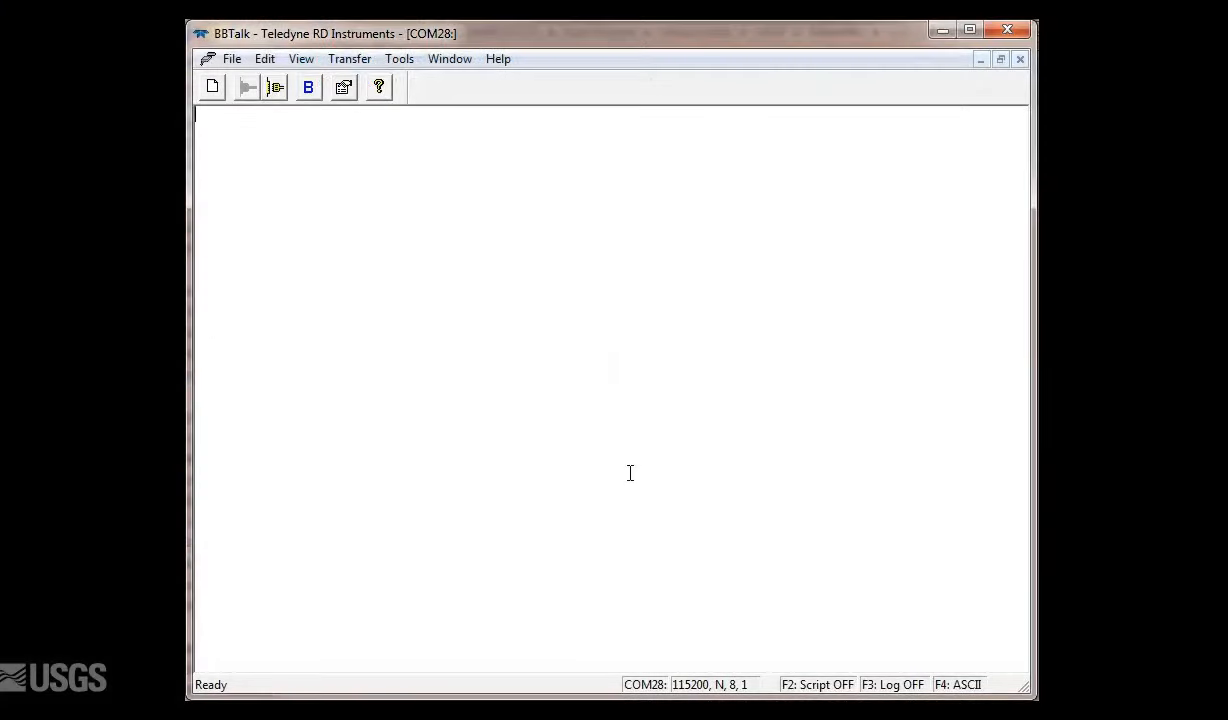
# - Send the OL command to list the StreamPro's installed feature upgrades
pyautogui.write('OL')
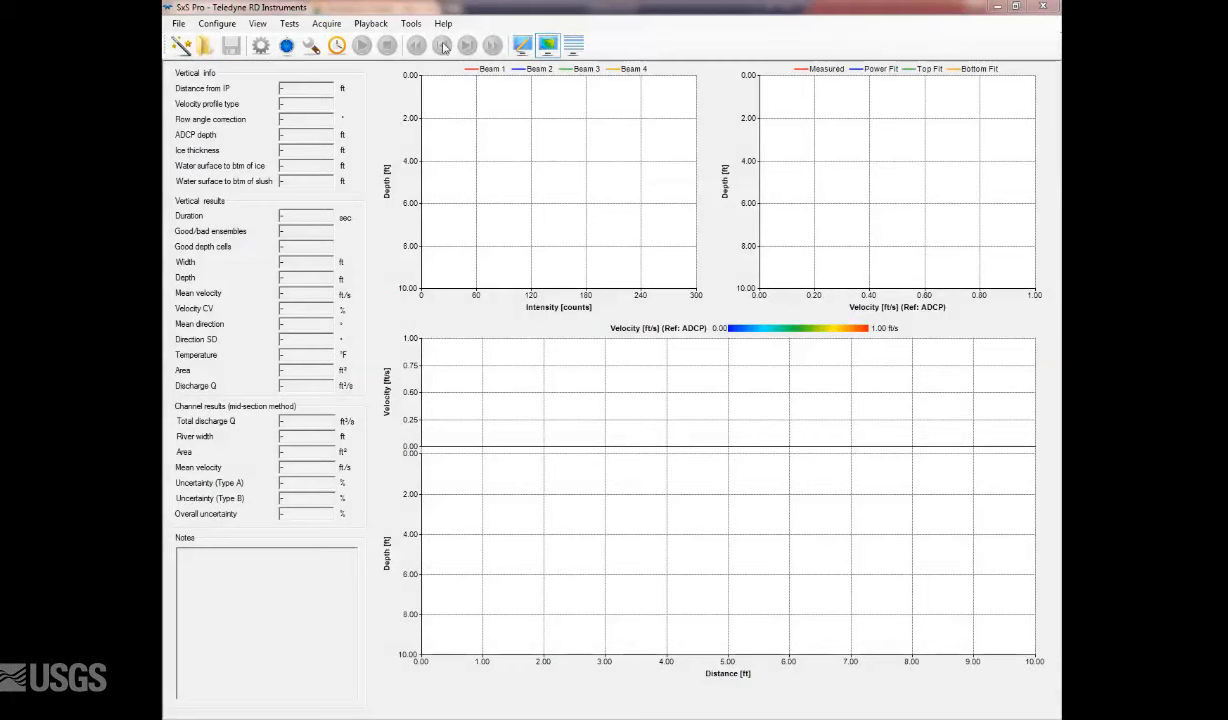
# - Reach the ADCP Registration window from the Help menu's Register ADCP entry
pyautogui.click(444, 24)
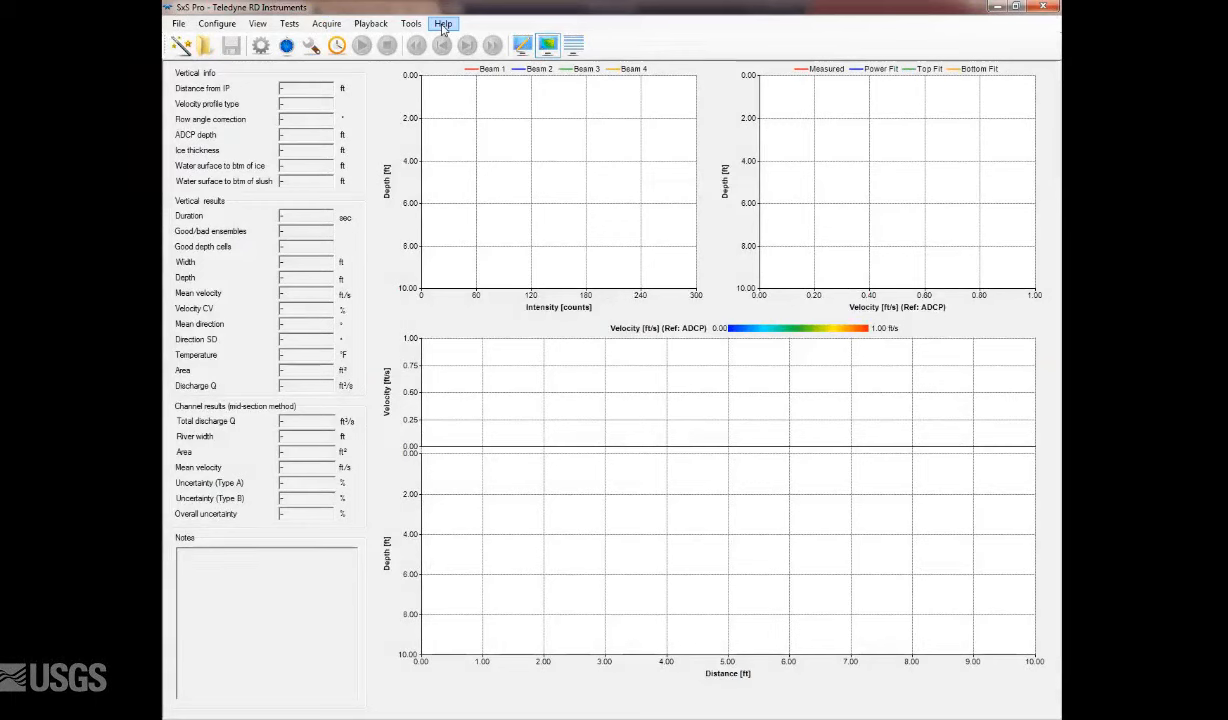
pyautogui.click(444, 24)
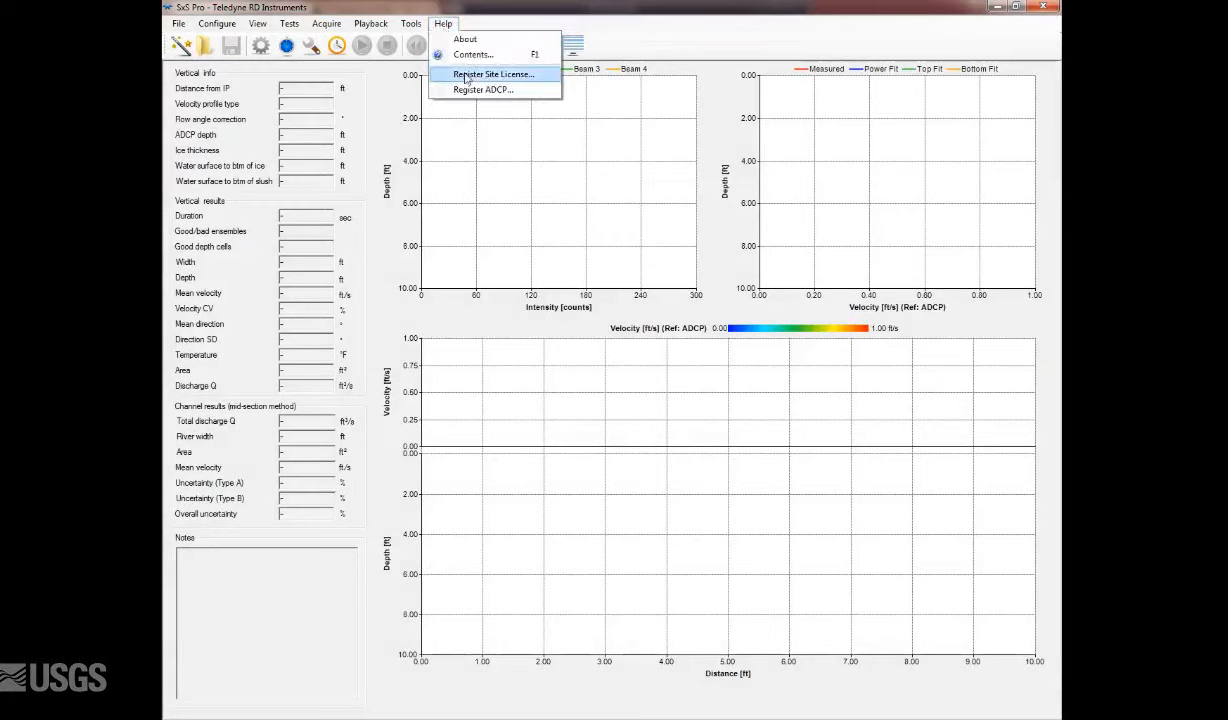
pyautogui.click(482, 90)
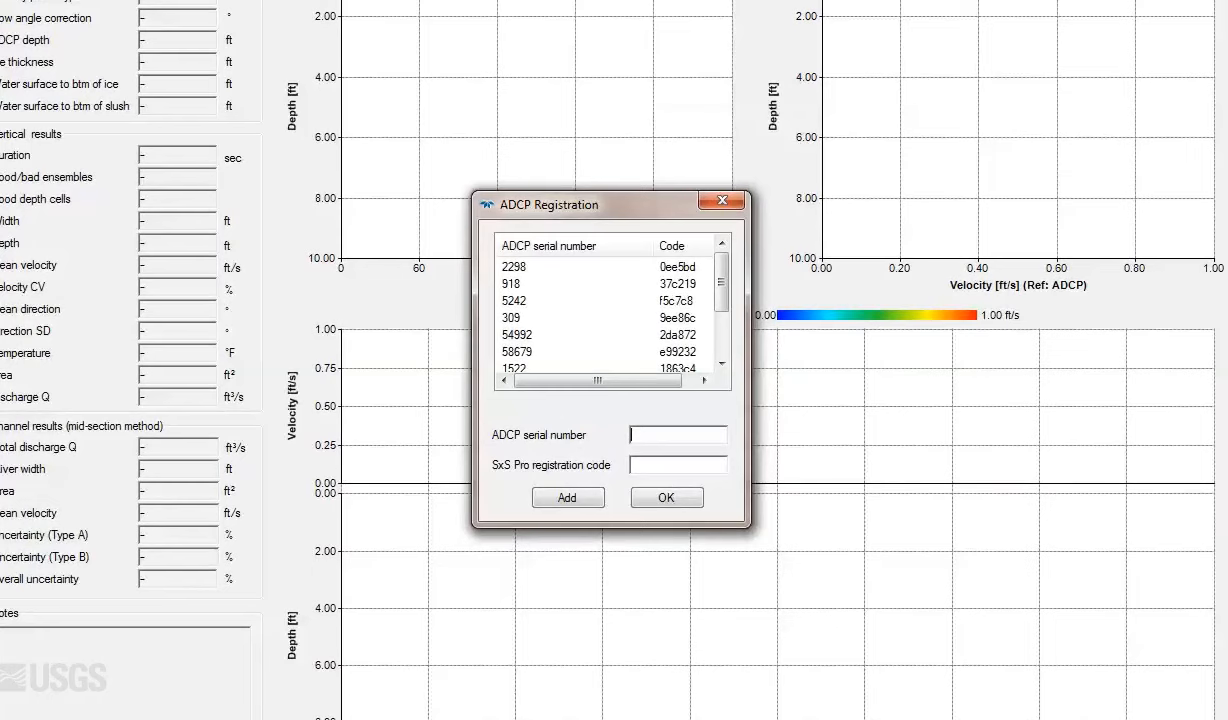
pyautogui.write('227')
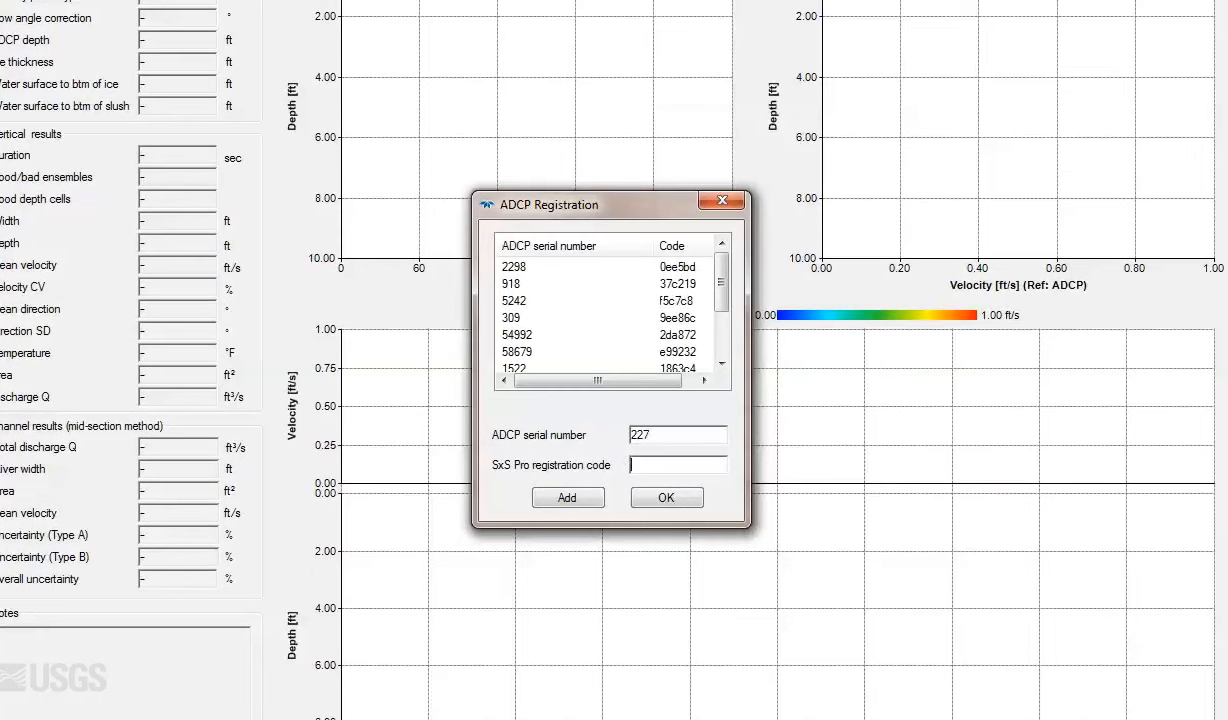
pyautogui.write('9ee')
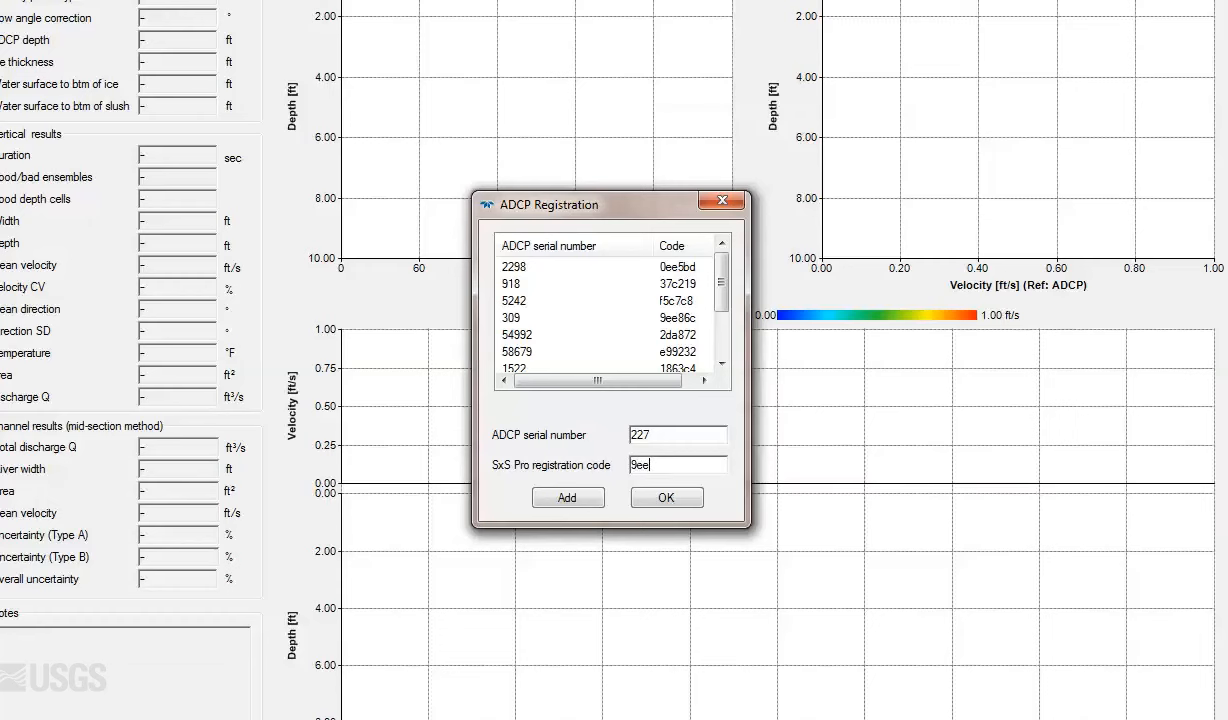
pyautogui.write('86c')
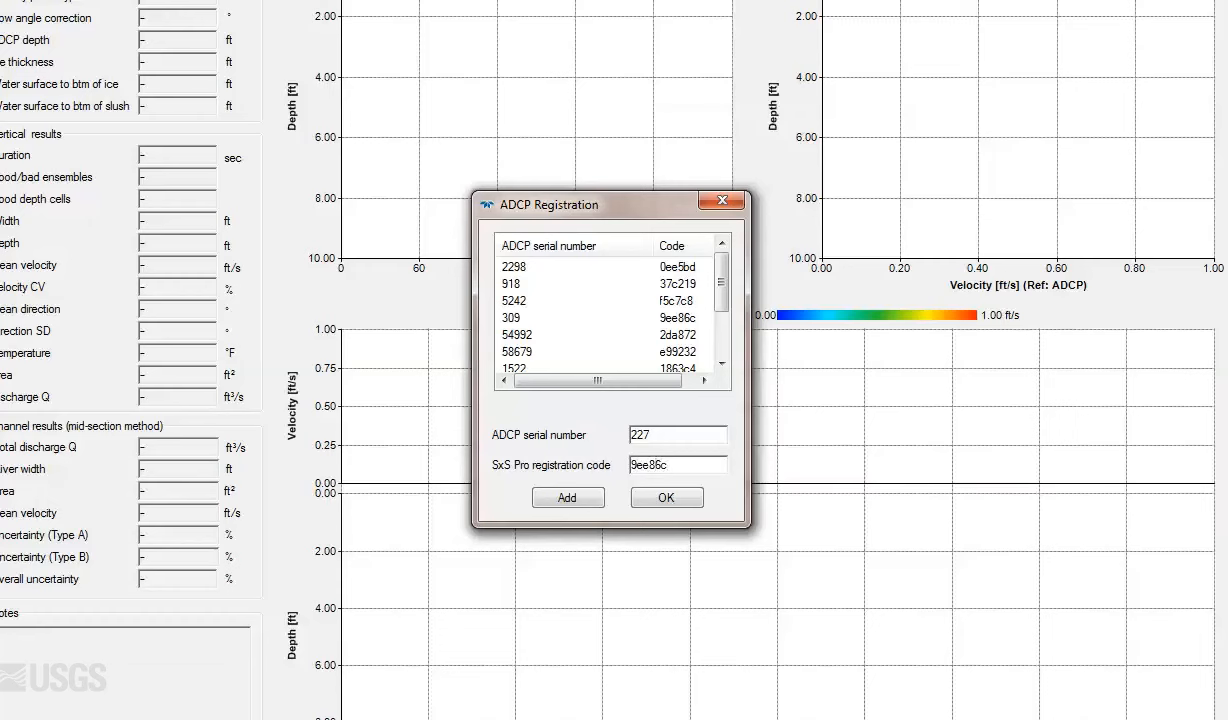
pyautogui.click(666, 496)
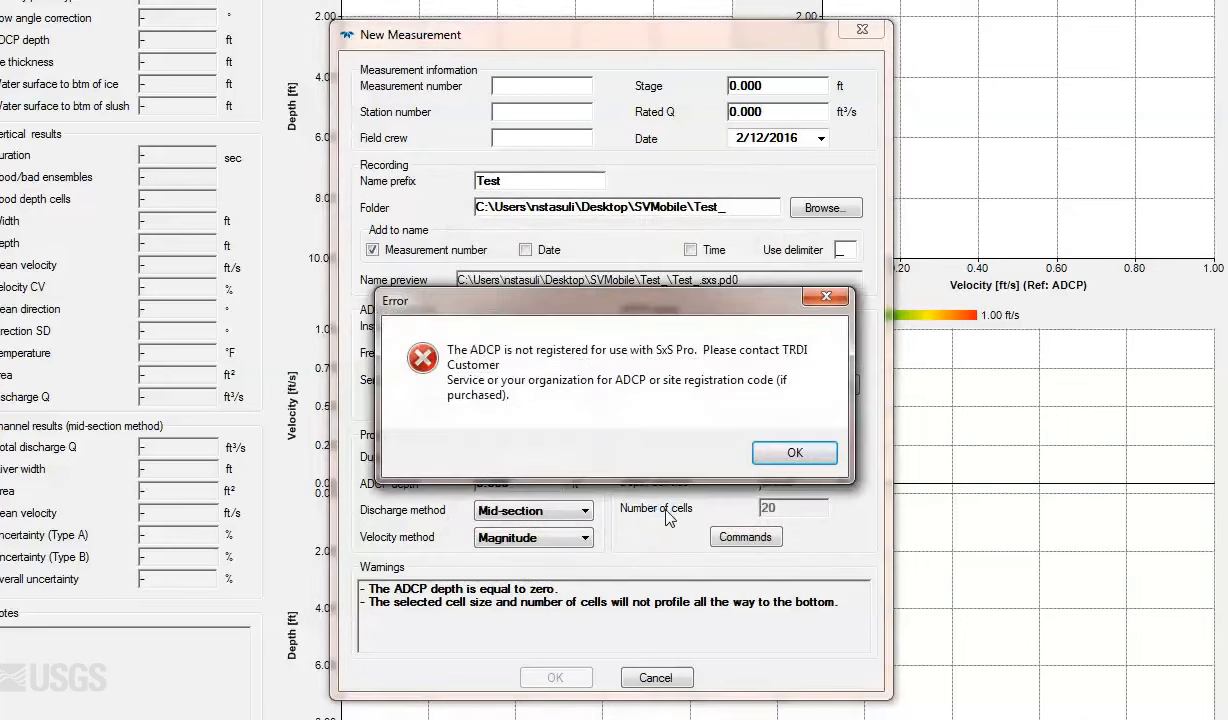